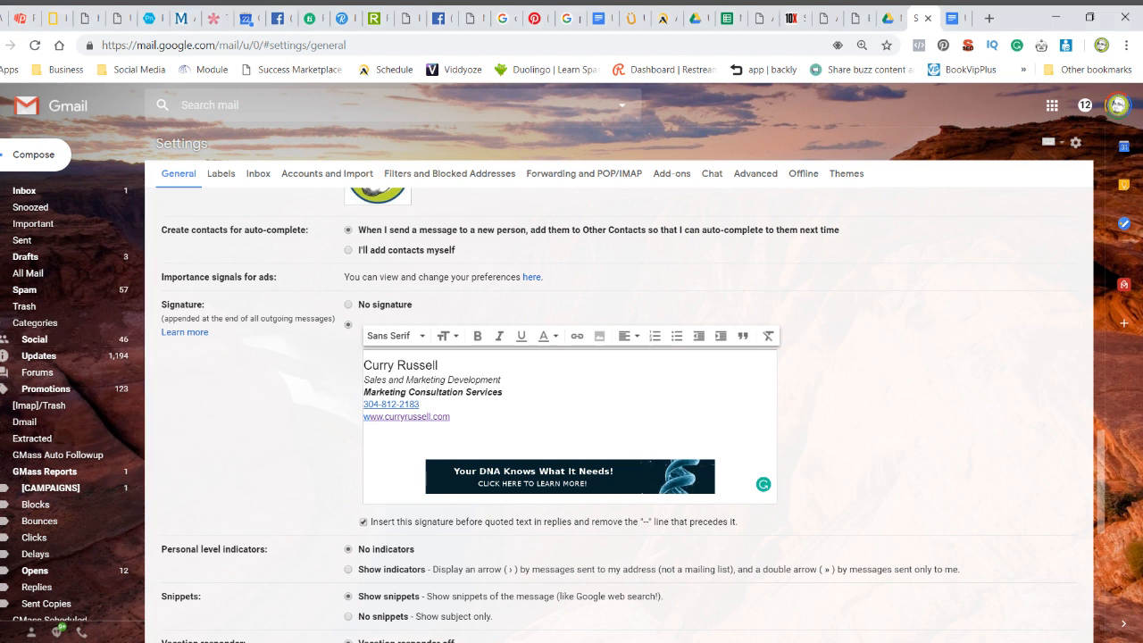
Check where the DNA banner links, then start adding an image to the signature.
{"action": "left_click", "coordinate": [572, 476]}
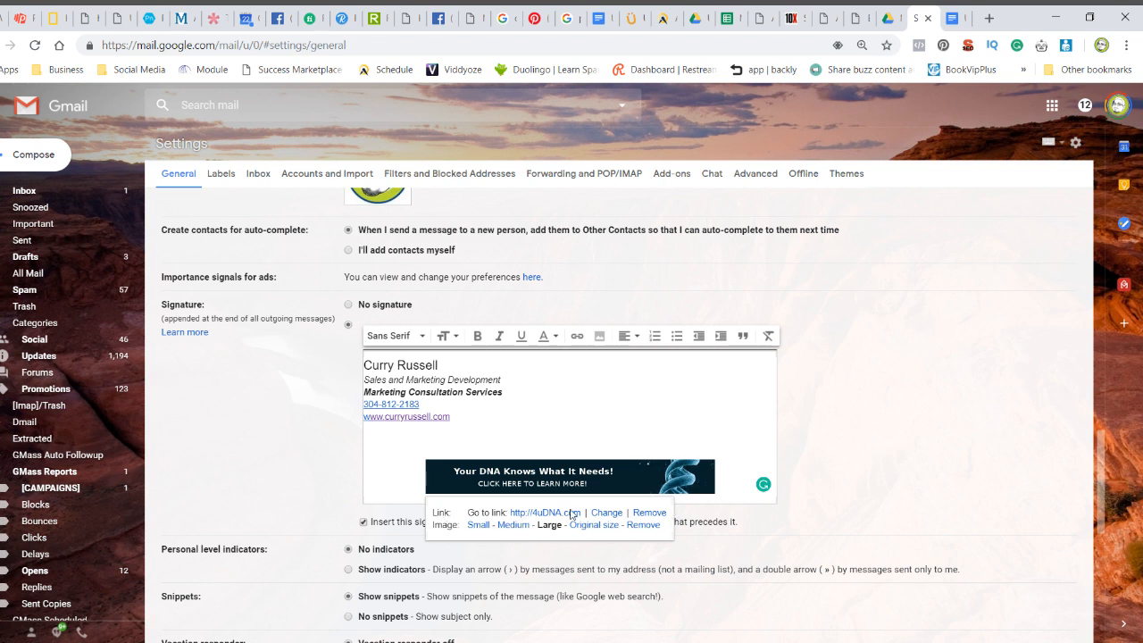
{"action": "left_click", "coordinate": [364, 439]}
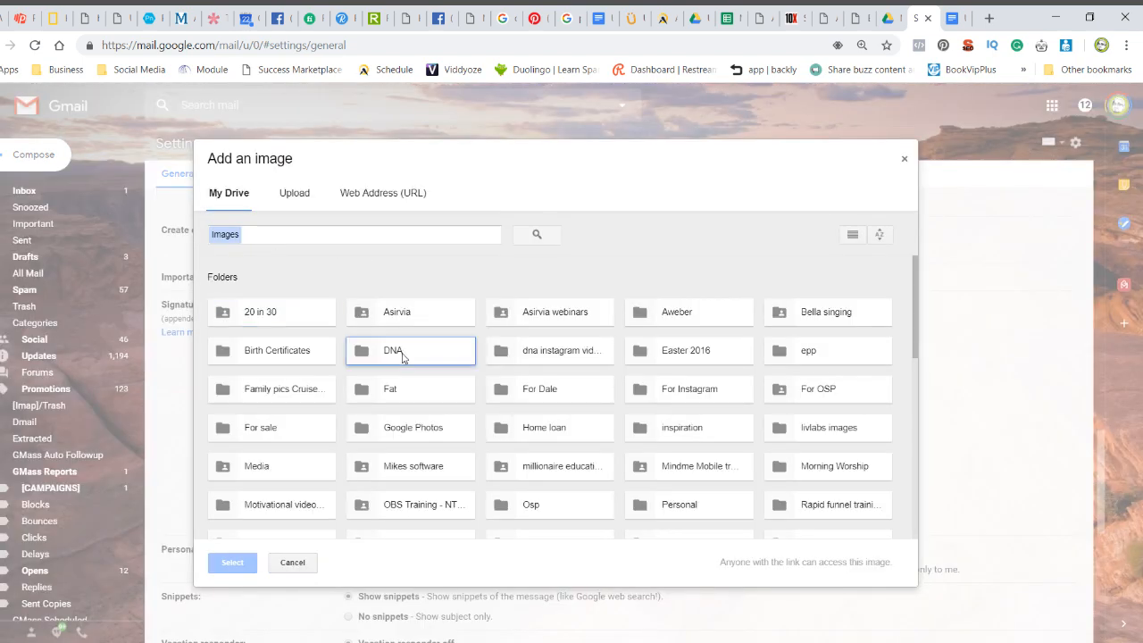
Insert the jar photo from the DNA folder in My Drive into the signature.
{"action": "double_click", "coordinate": [410, 350]}
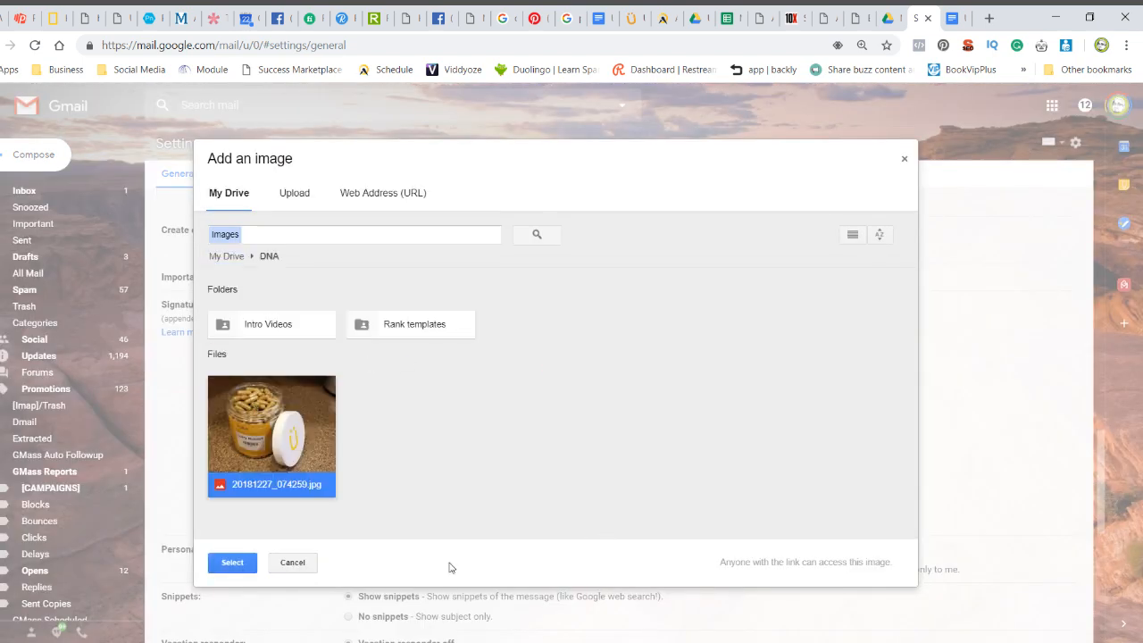
{"action": "left_click", "coordinate": [292, 562]}
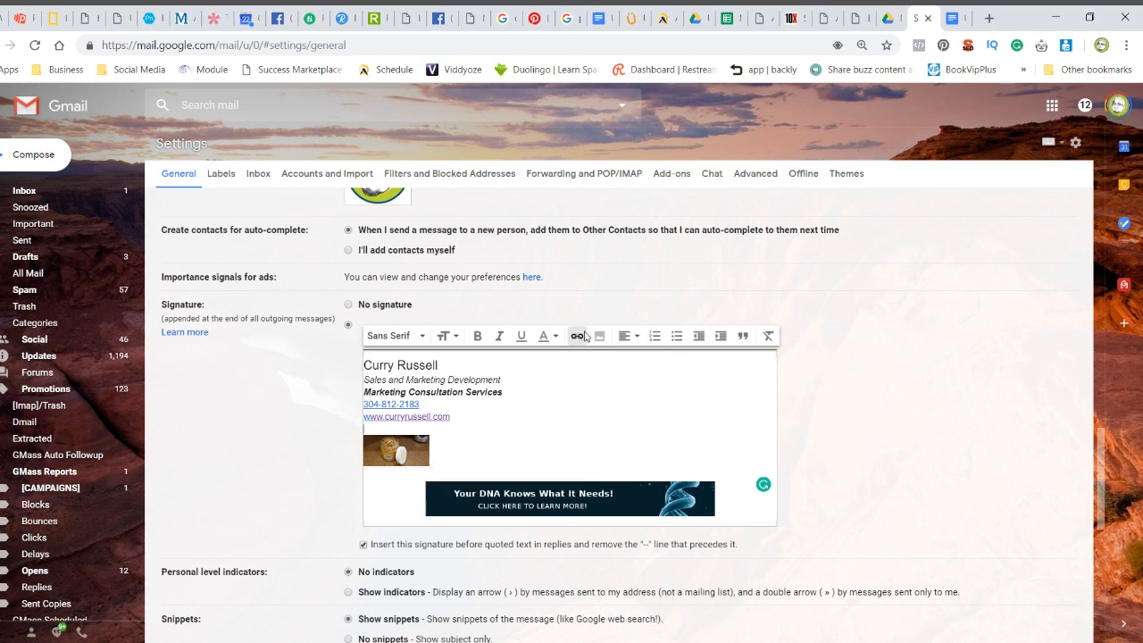
{"action": "left_click", "coordinate": [582, 336]}
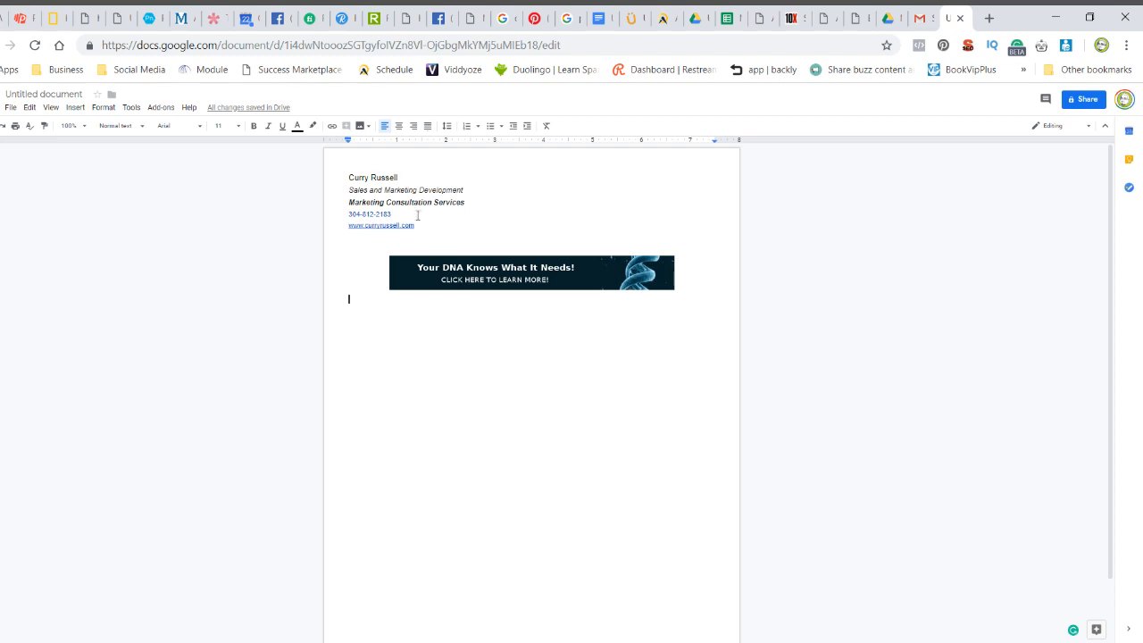
{"action": "mouse_move", "coordinate": [496, 204]}
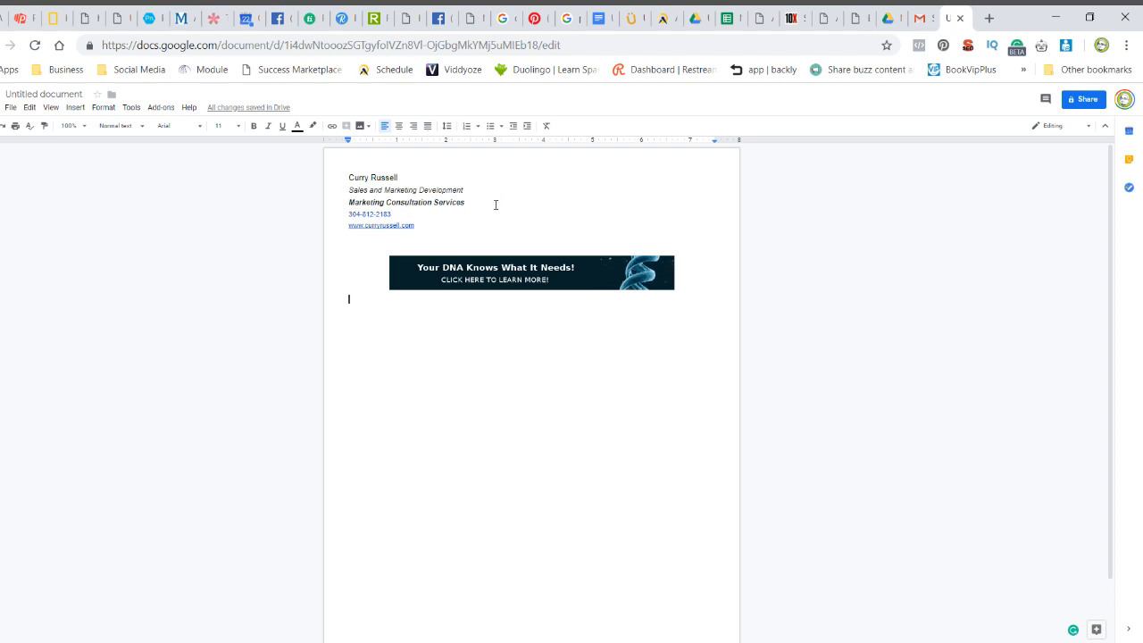
{"action": "mouse_move", "coordinate": [512, 386]}
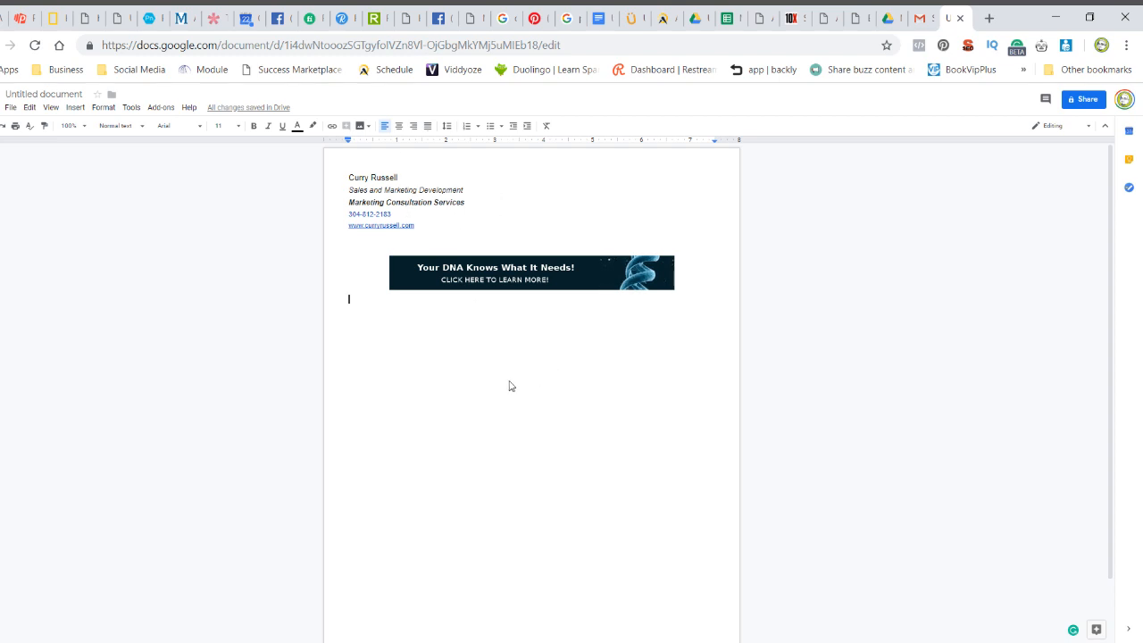
{"action": "mouse_move", "coordinate": [480, 264]}
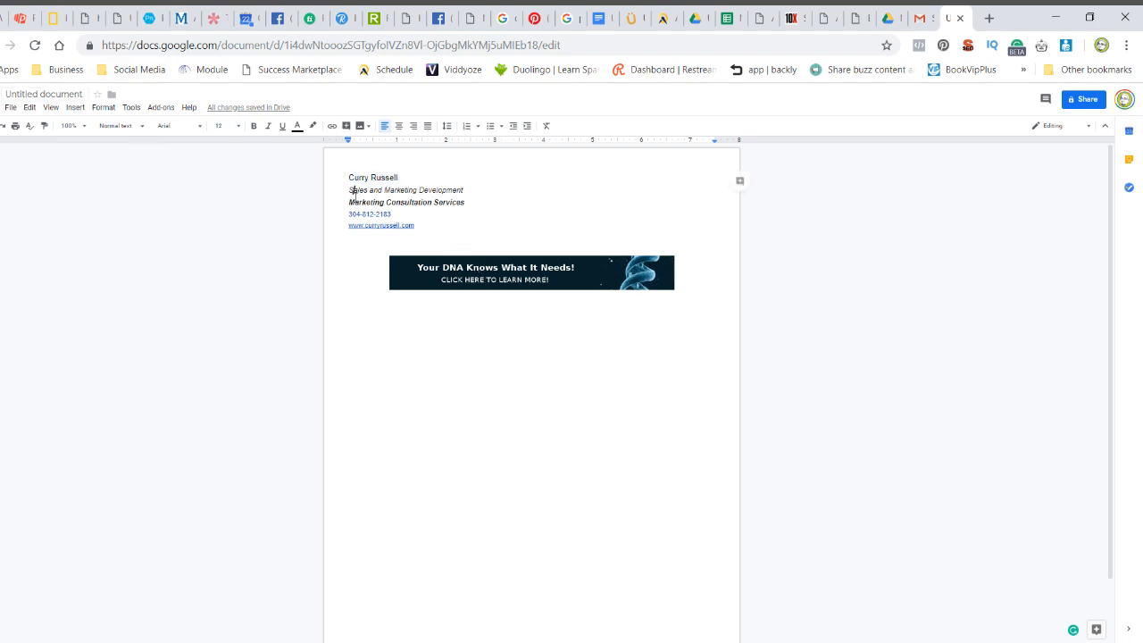
{"action": "left_click", "coordinate": [393, 214]}
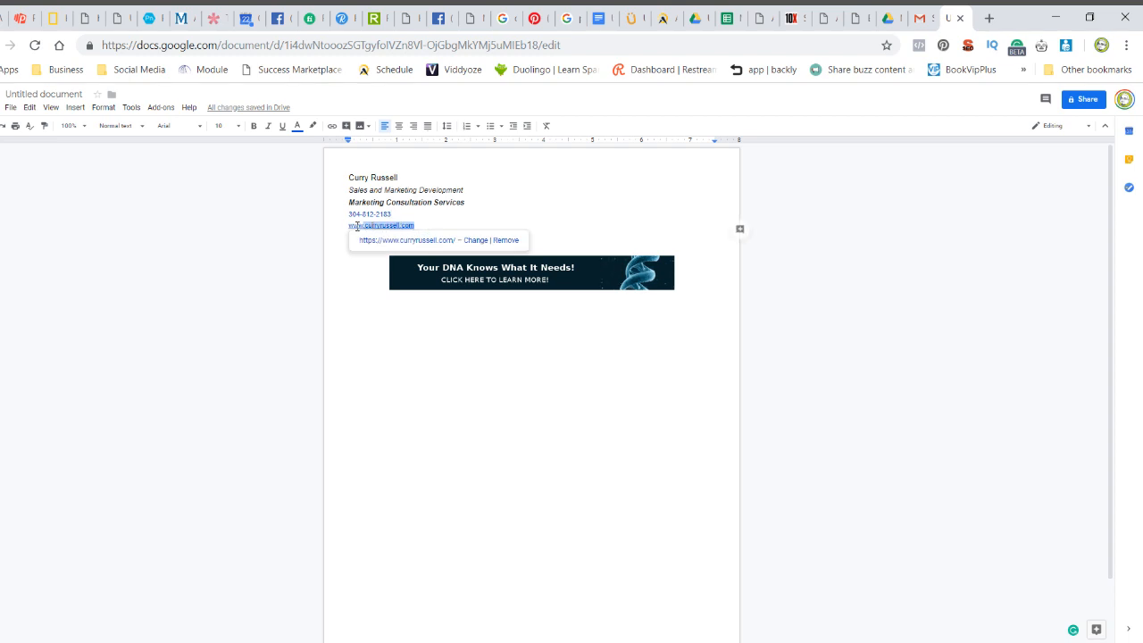
{"action": "left_click", "coordinate": [532, 273]}
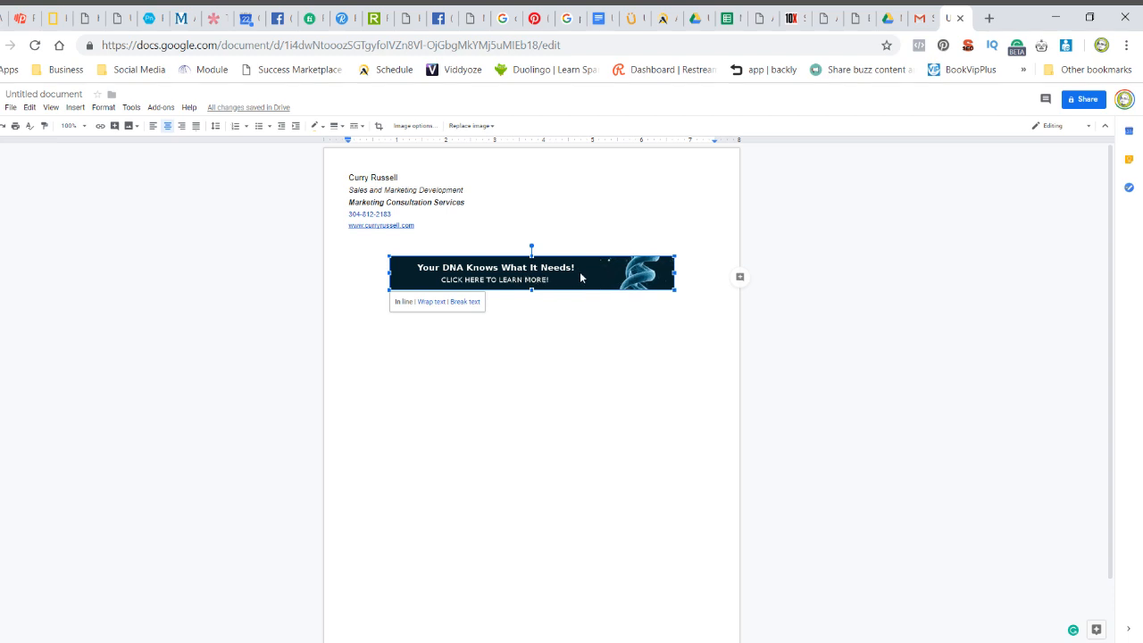
{"action": "mouse_move", "coordinate": [176, 148]}
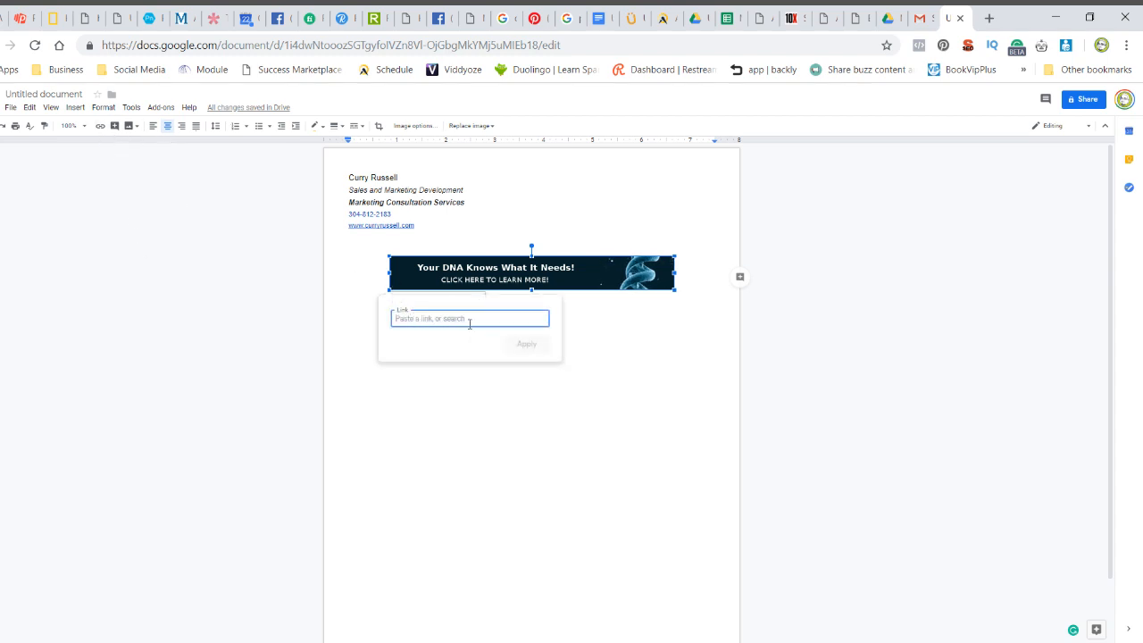
Enter the web address for the DNA banner's link in Google Docs.
{"action": "left_click", "coordinate": [589, 228]}
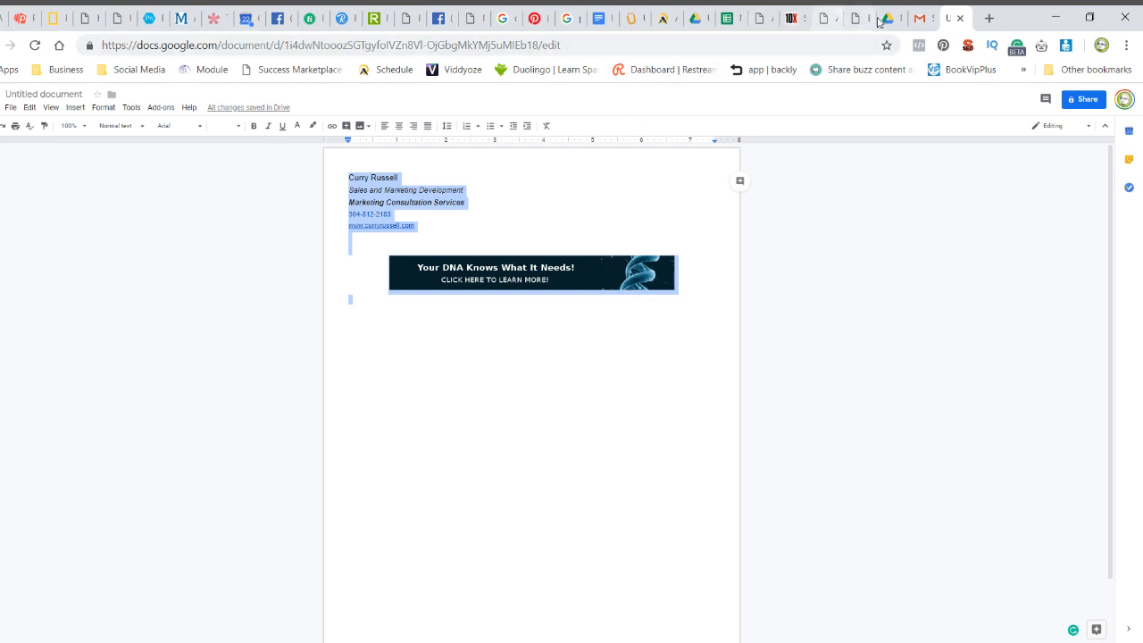
Switch back to the Gmail signature settings tab.
{"action": "left_click", "coordinate": [921, 18]}
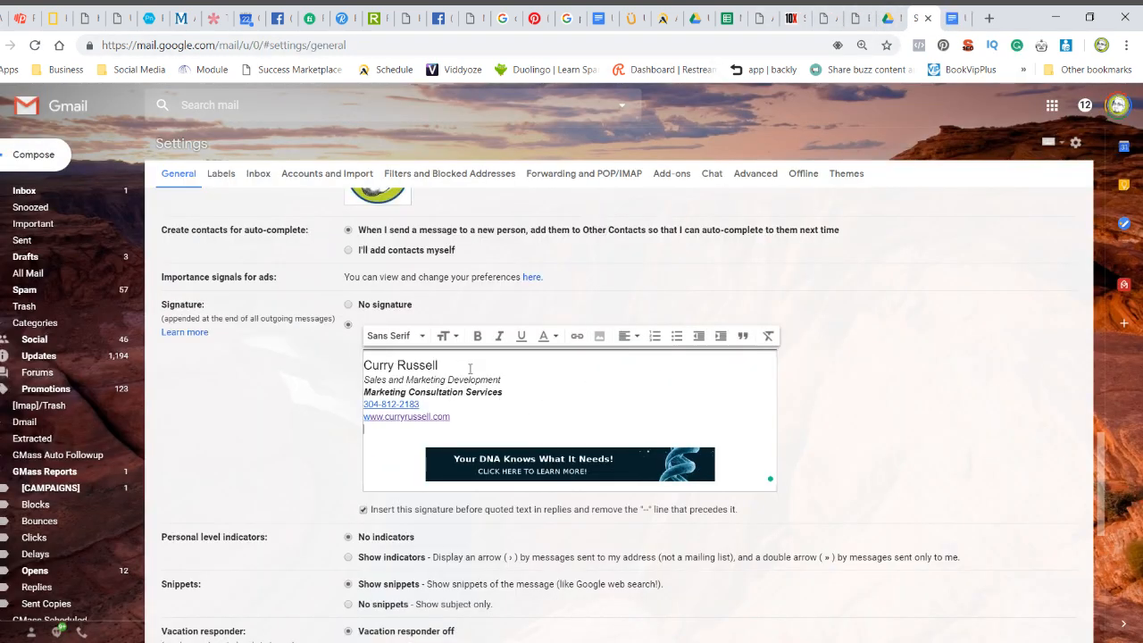
{"action": "mouse_move", "coordinate": [580, 408]}
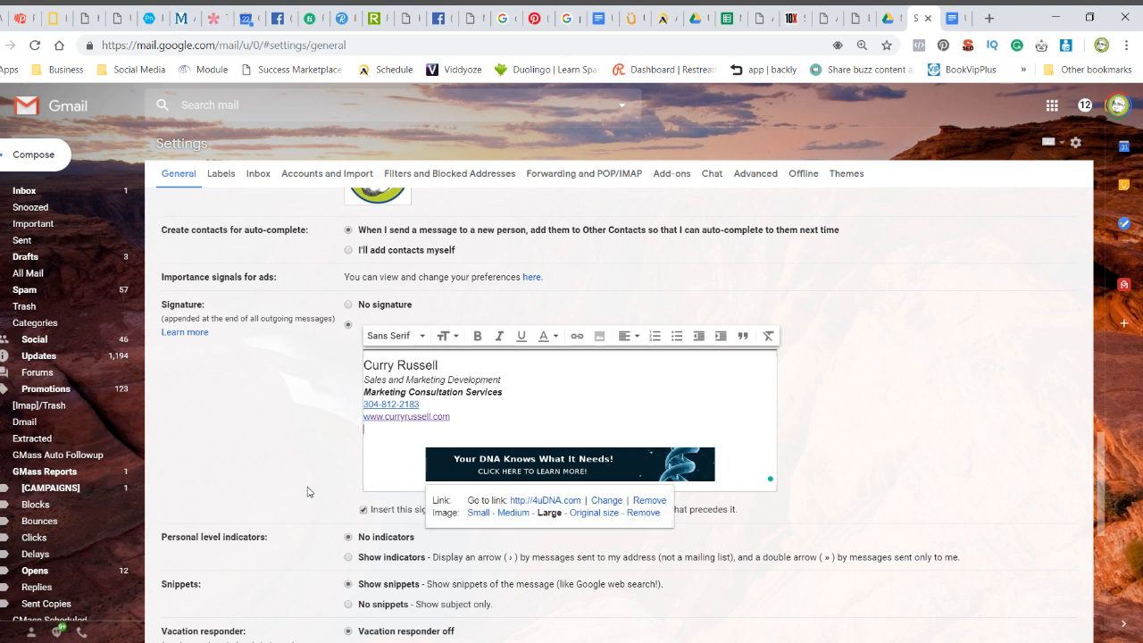
{"action": "mouse_move", "coordinate": [581, 441]}
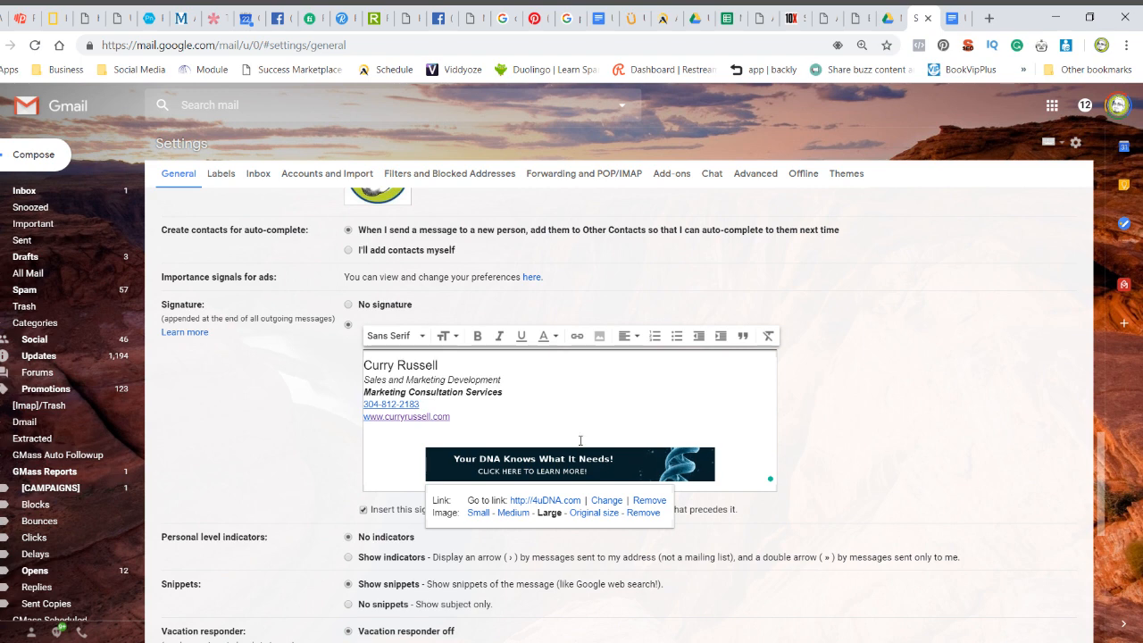
{"action": "mouse_move", "coordinate": [581, 394]}
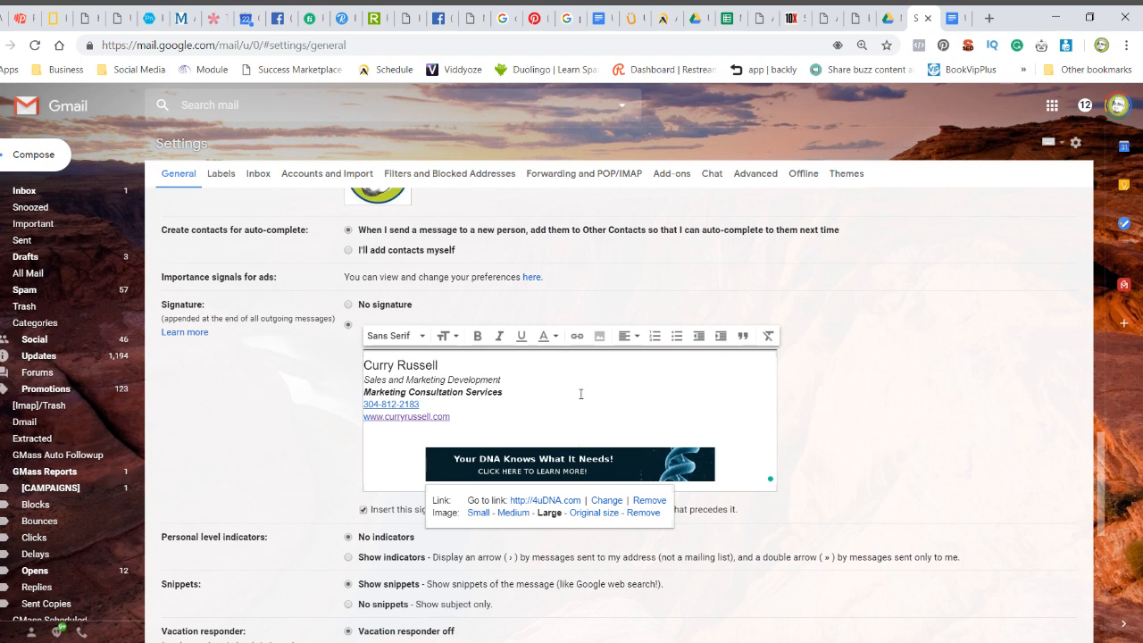
{"action": "mouse_move", "coordinate": [528, 380]}
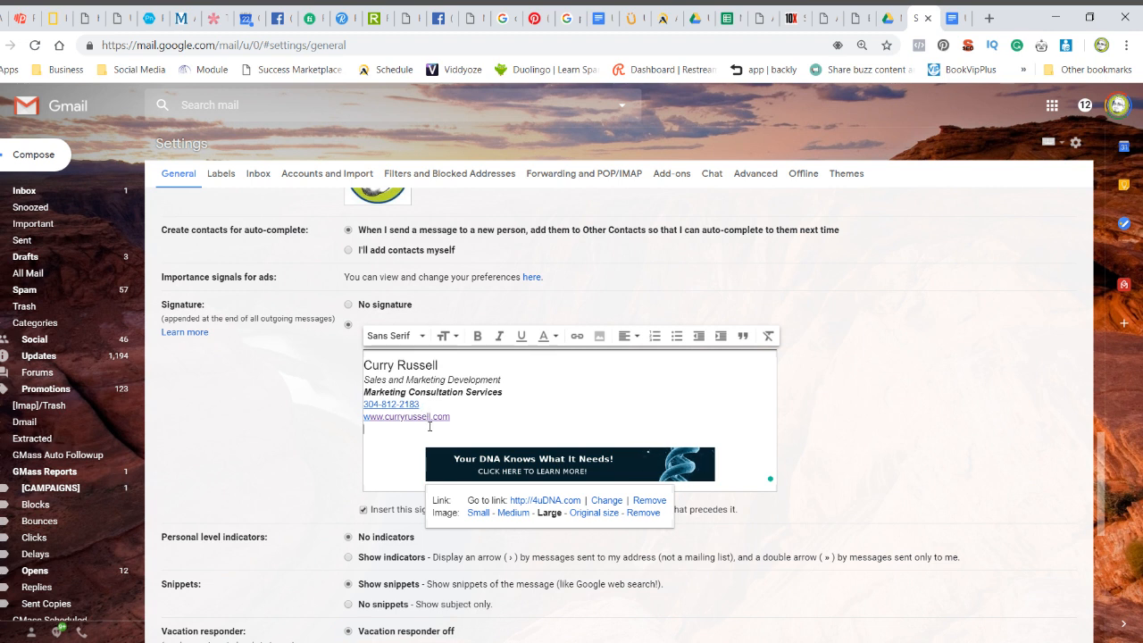
{"action": "mouse_move", "coordinate": [449, 429]}
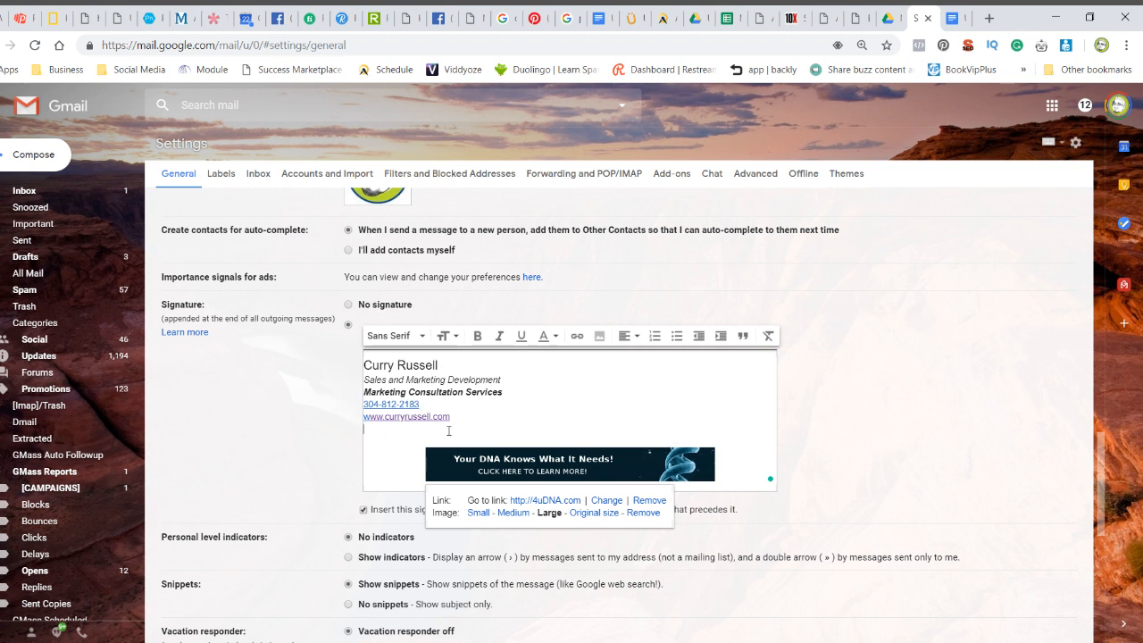